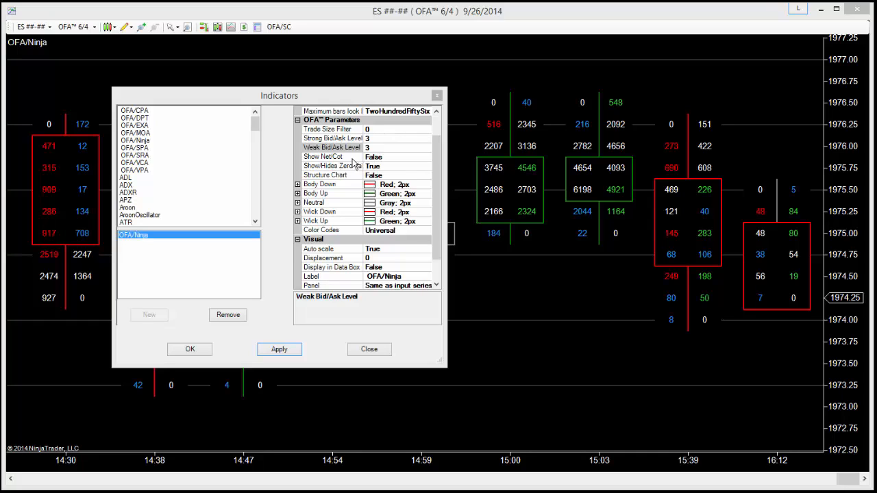
# Step: Set Show Net/Cot to True under the OFA/Ninja indicator's OFA Parameters
pyautogui.click(332, 156)
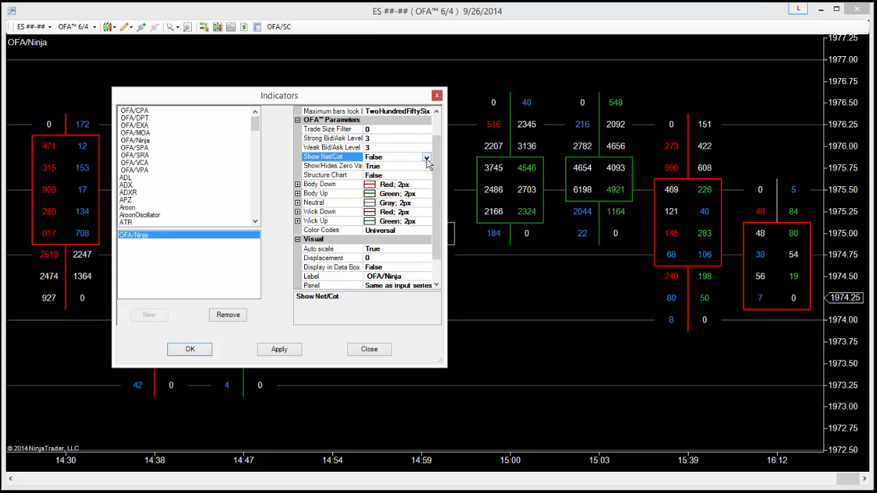
pyautogui.click(427, 156)
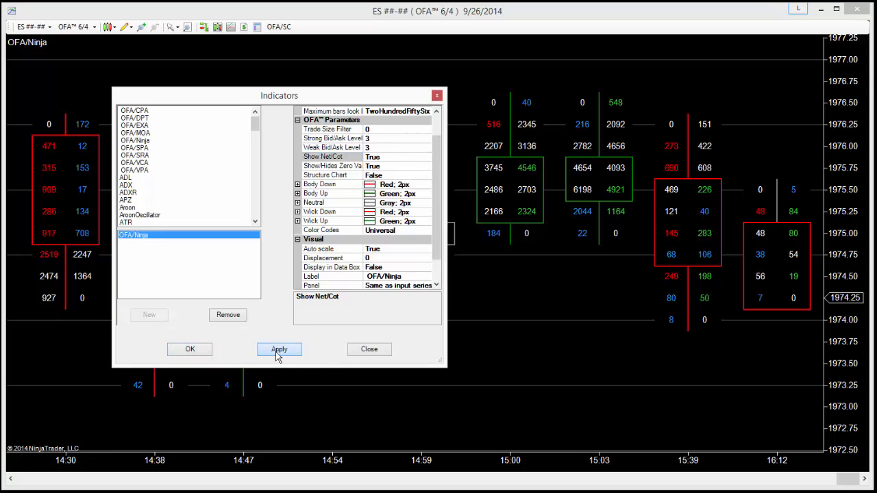
# Step: Apply the change so net/COT values like 3790 / -596 appear on the chart probes
pyautogui.click(280, 350)
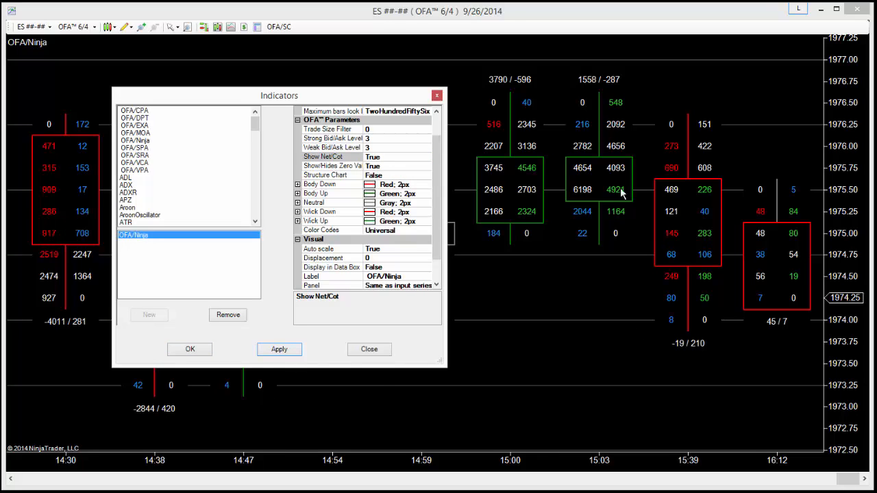
pyautogui.moveTo(693, 357)
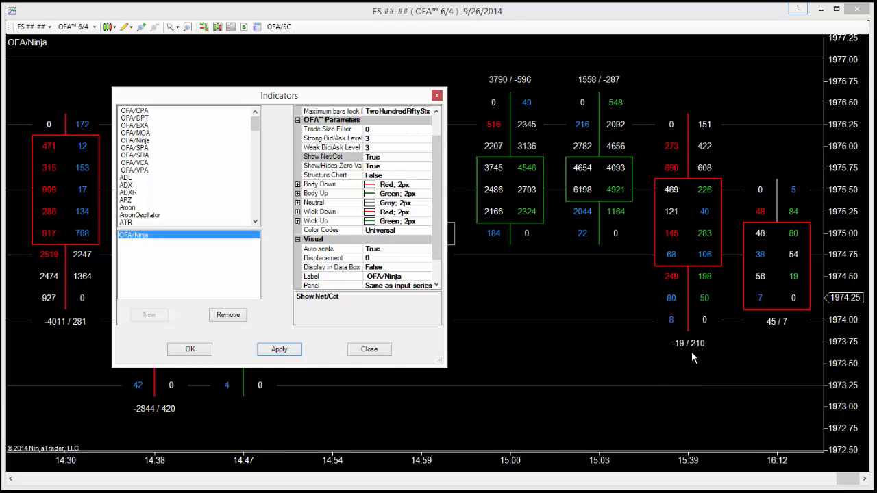
pyautogui.moveTo(592, 93)
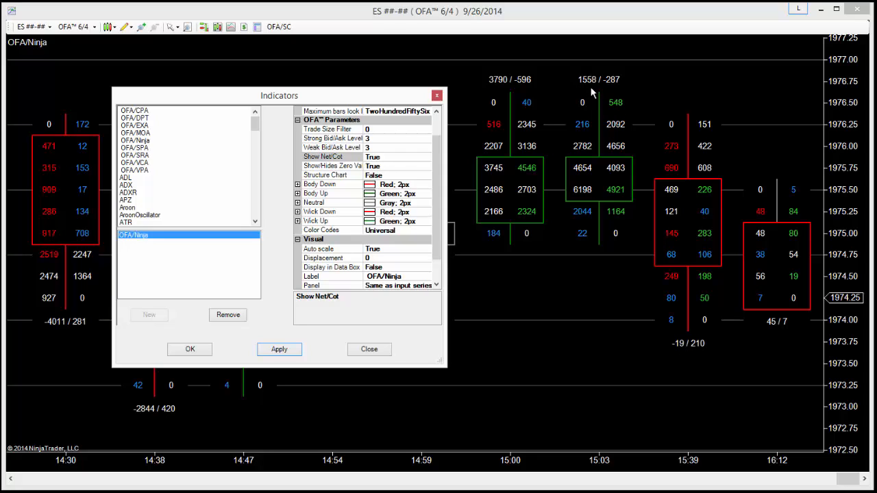
pyautogui.moveTo(591, 89)
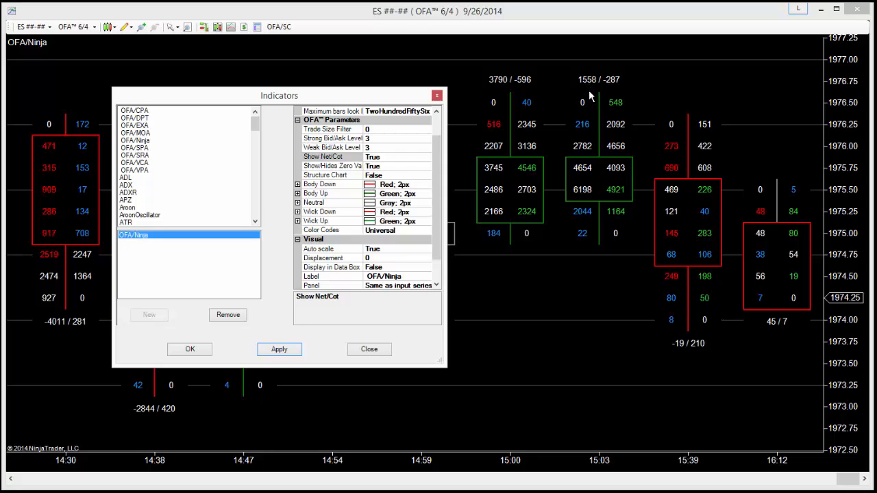
pyautogui.moveTo(623, 237)
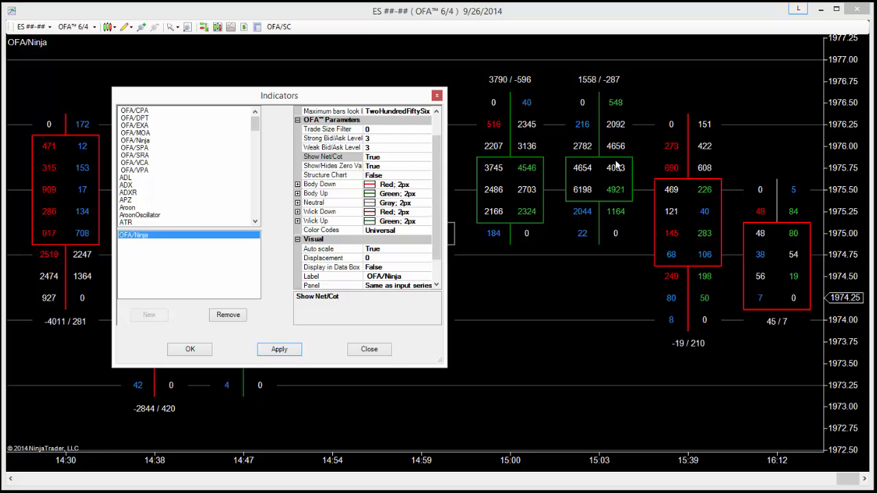
pyautogui.moveTo(619, 241)
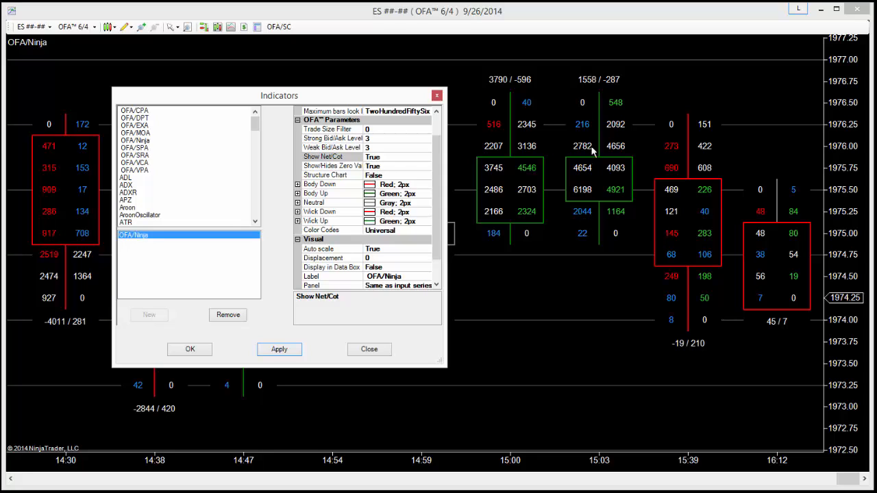
pyautogui.moveTo(589, 89)
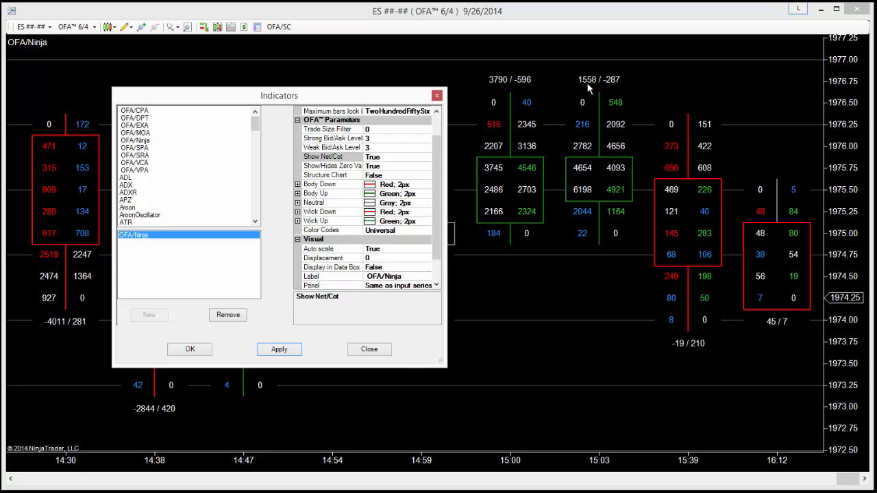
pyautogui.moveTo(608, 91)
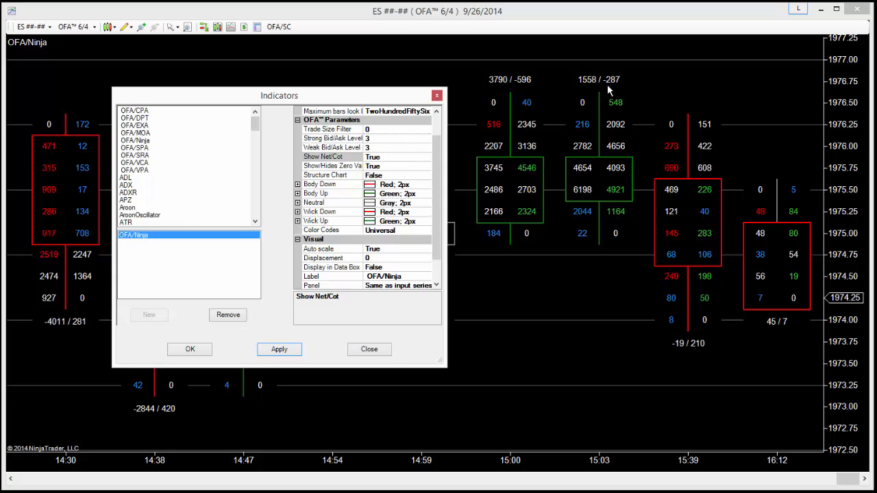
pyautogui.moveTo(625, 101)
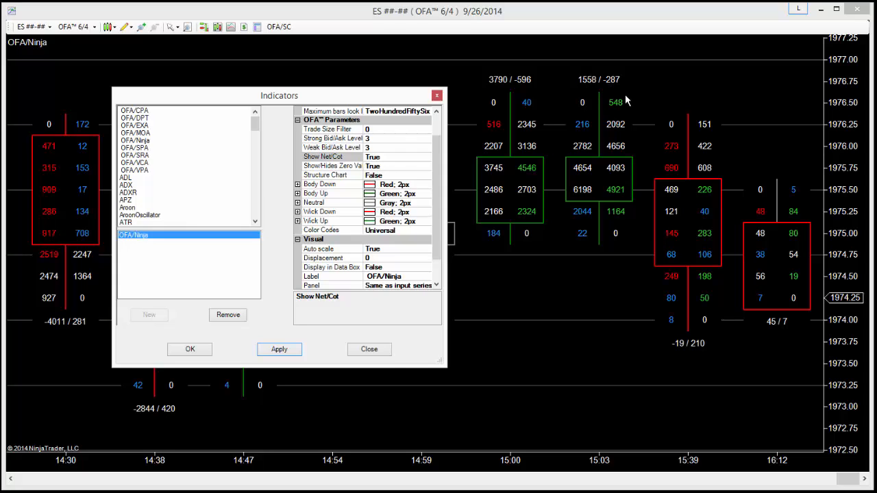
pyautogui.moveTo(622, 107)
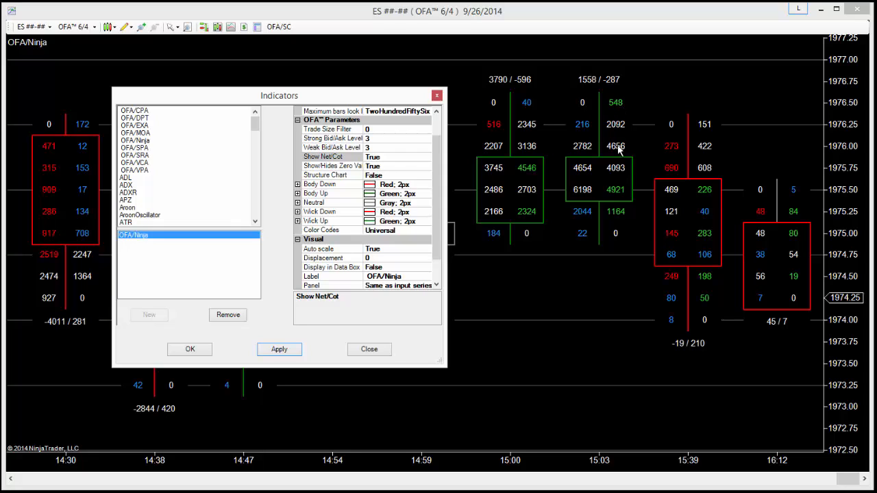
pyautogui.moveTo(620, 155)
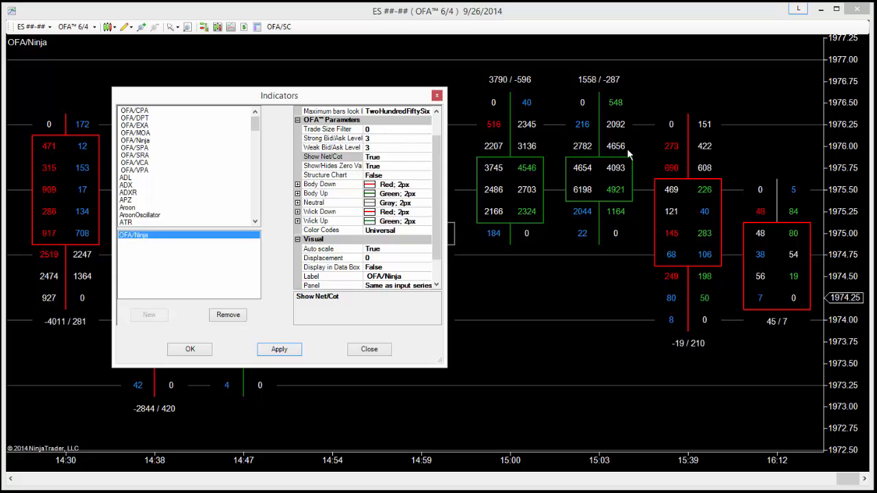
pyautogui.moveTo(598, 94)
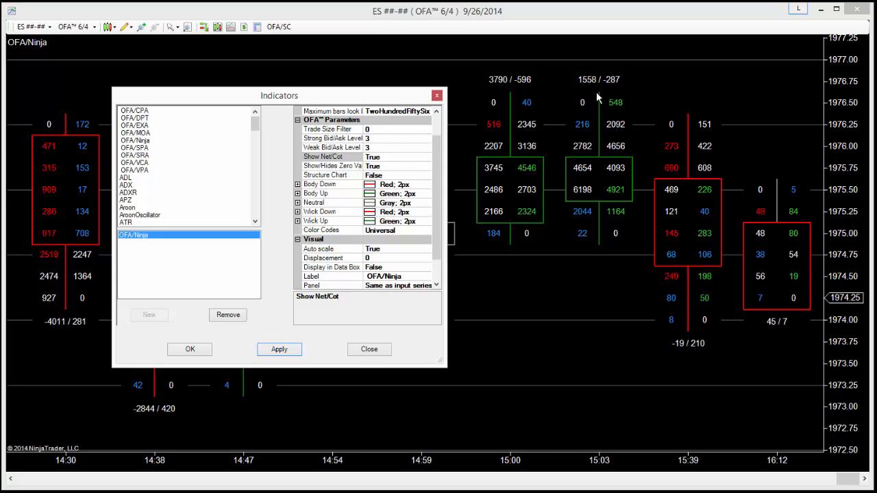
pyautogui.moveTo(609, 115)
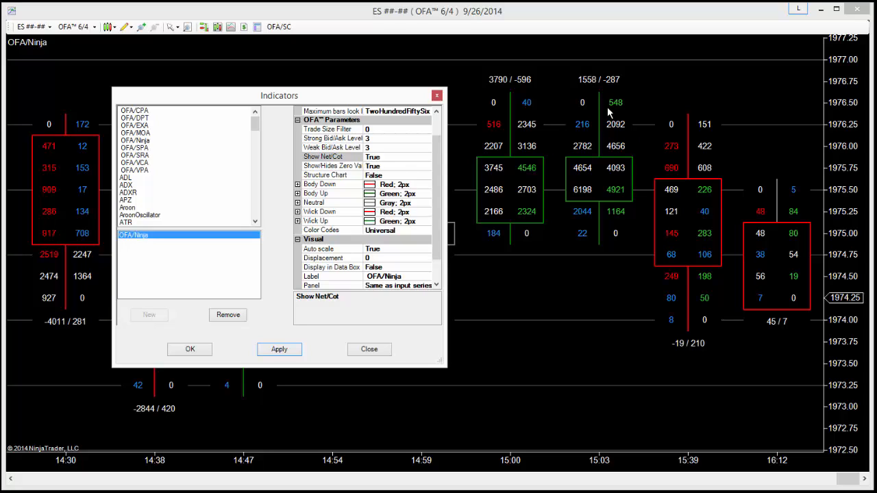
pyautogui.moveTo(620, 146)
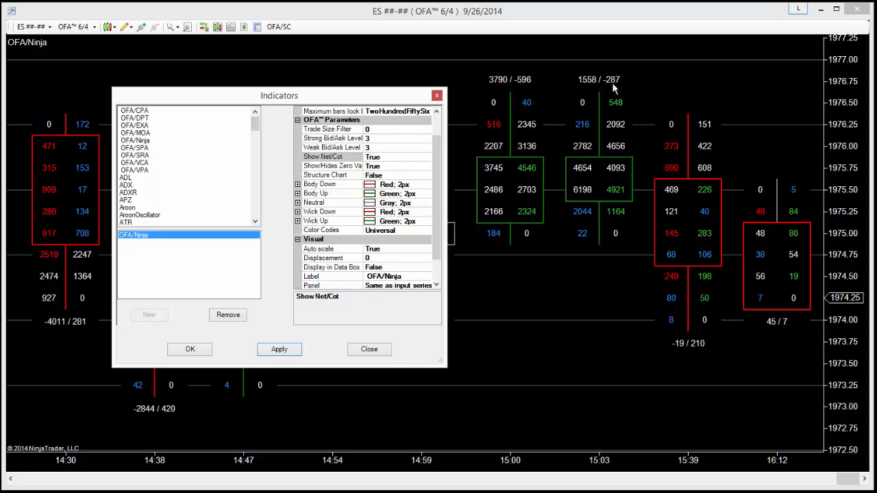
pyautogui.moveTo(662, 246)
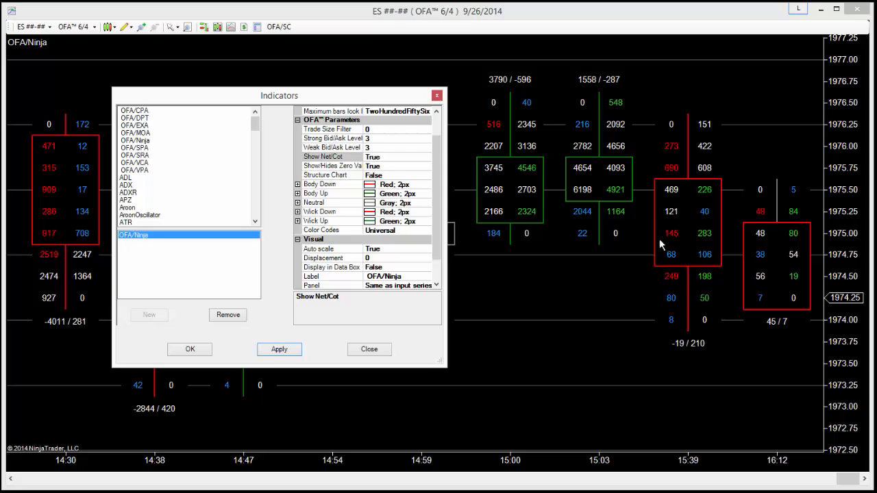
pyautogui.moveTo(683, 340)
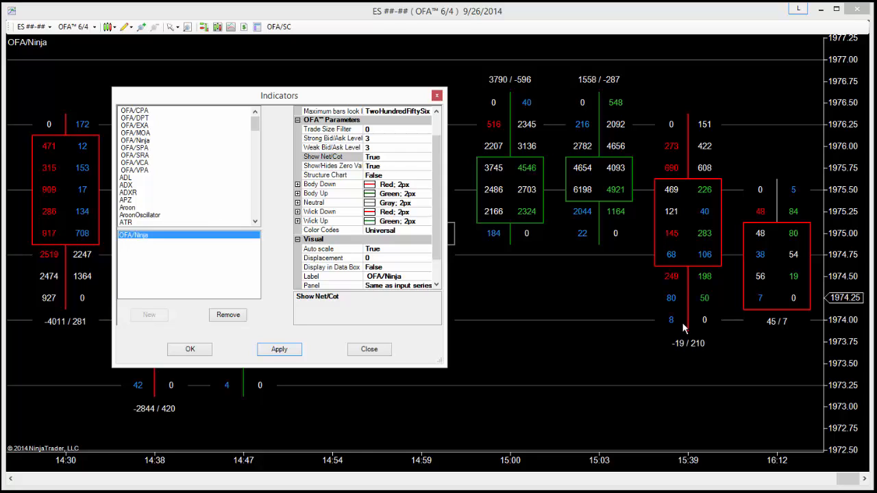
pyautogui.moveTo(619, 89)
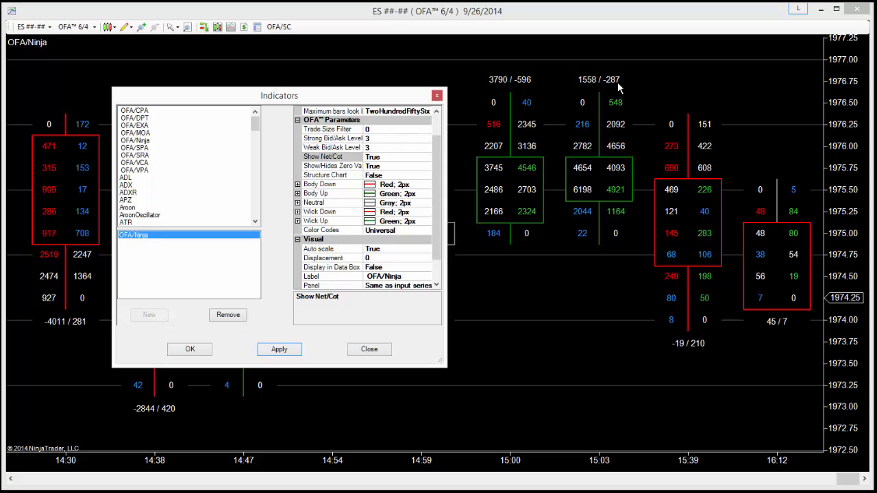
pyautogui.moveTo(623, 96)
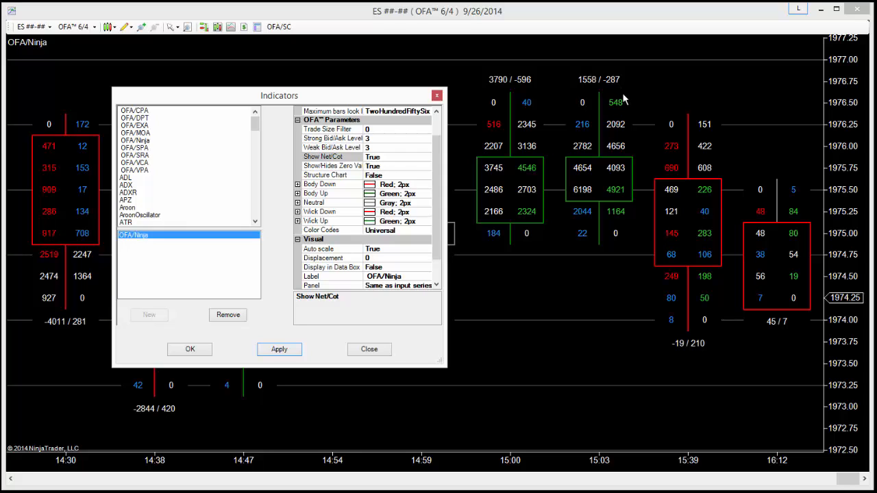
pyautogui.moveTo(614, 91)
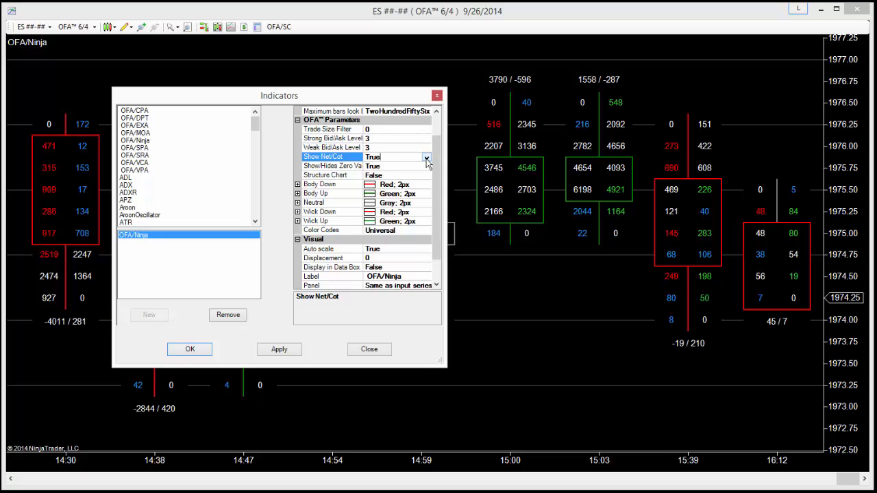
# Step: Set Show Net/Cot back to False and apply so the net/COT numbers disappear
pyautogui.click(373, 157)
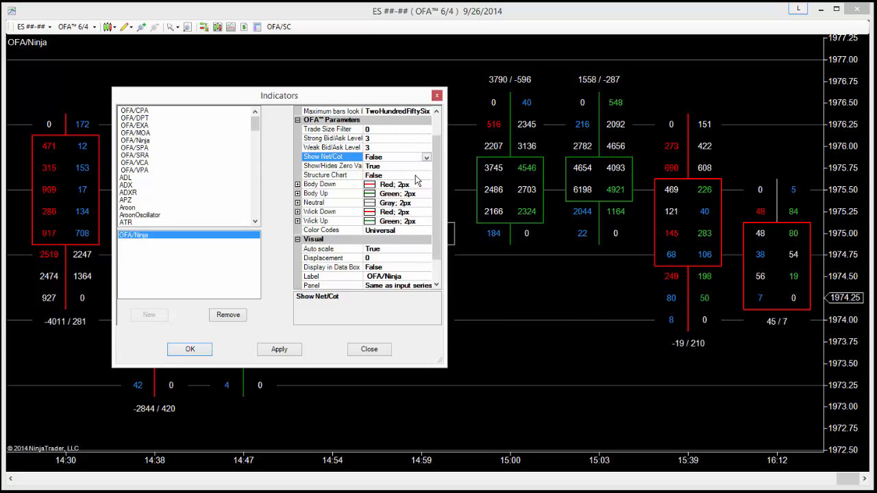
pyautogui.moveTo(306, 337)
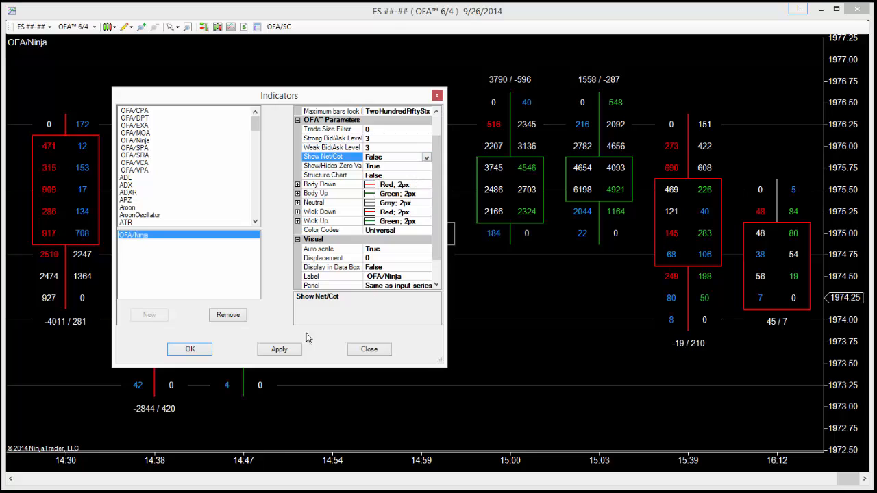
pyautogui.click(279, 349)
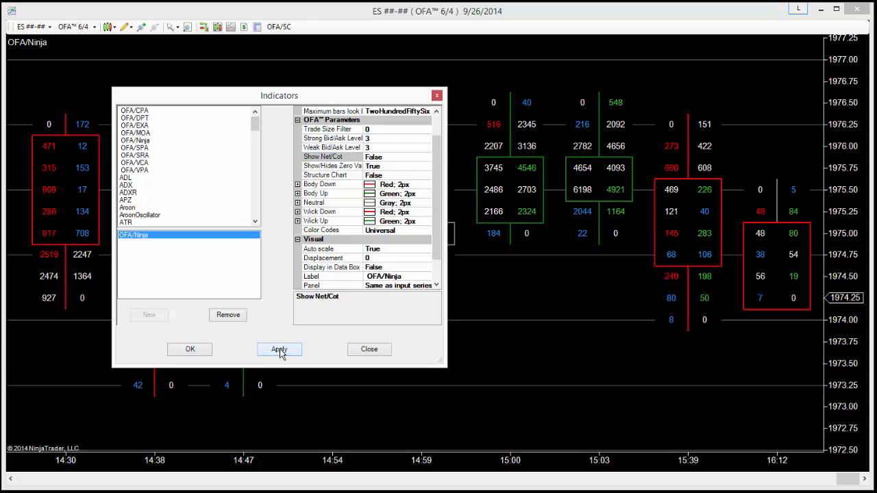